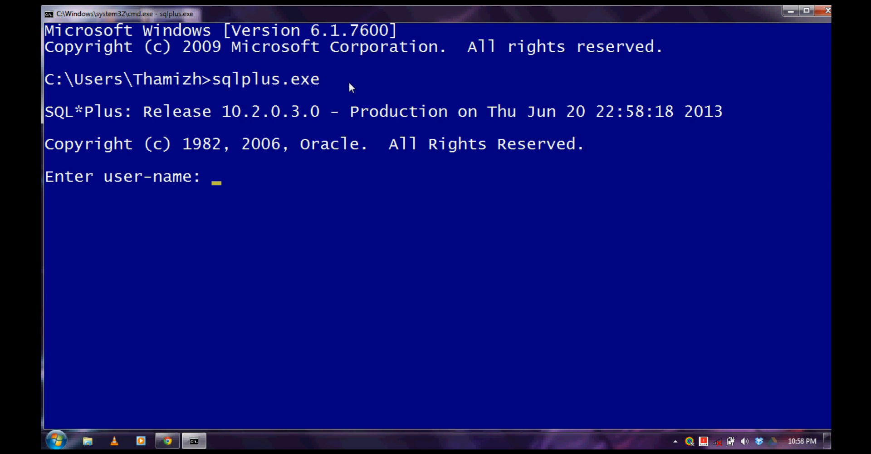
- Connect to Oracle 10g as user thamizh and begin a CREATE statement
type("thamizh")
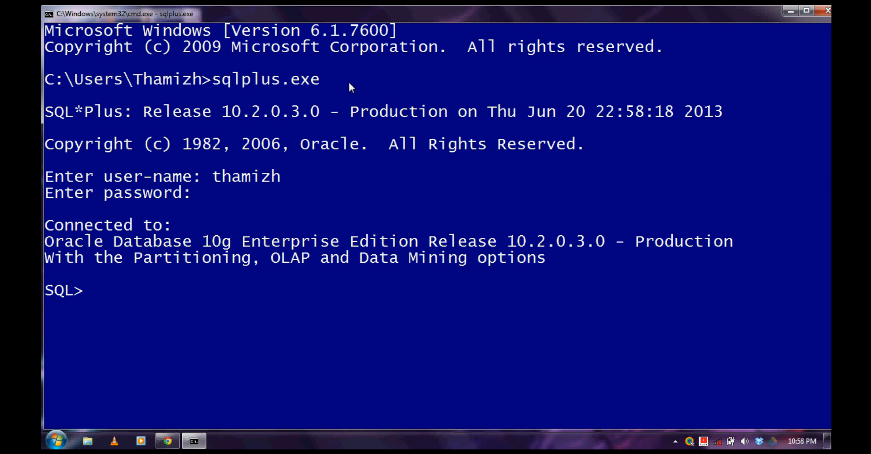
type("create")
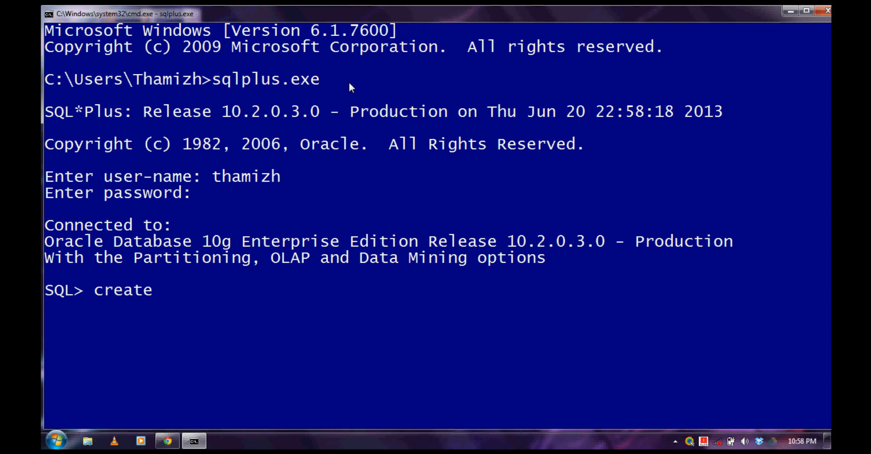
- Start the statement create table login( at the SQL prompt
type("table")
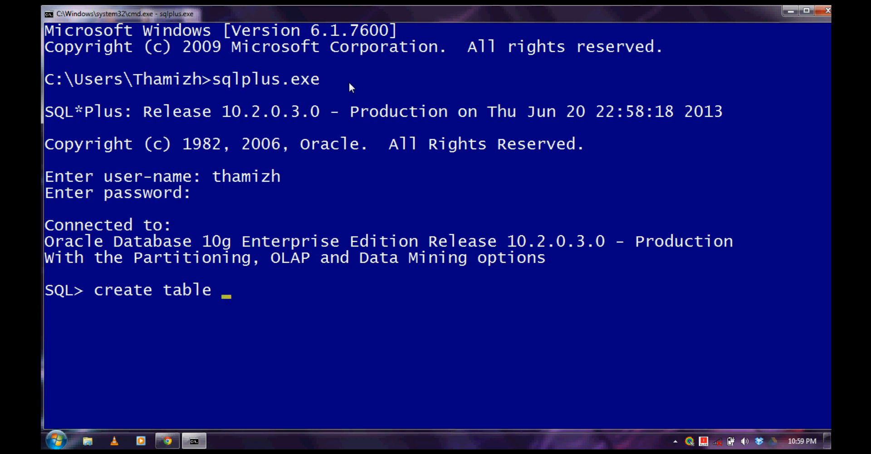
type("logi")
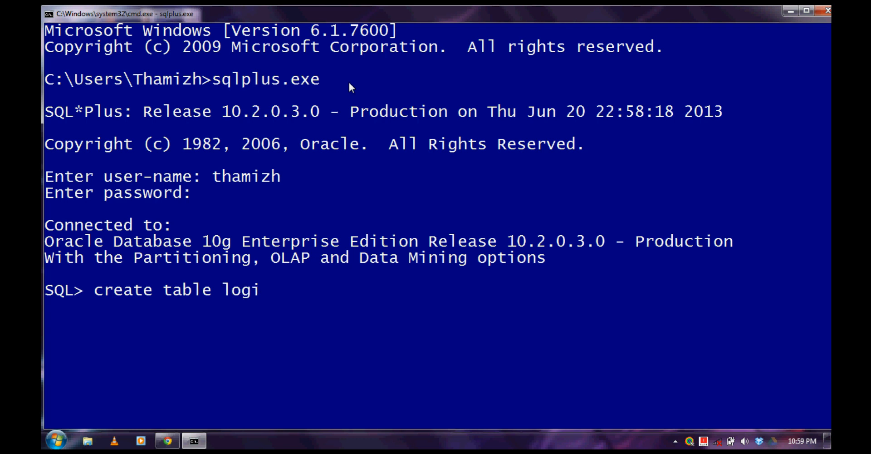
type("n")
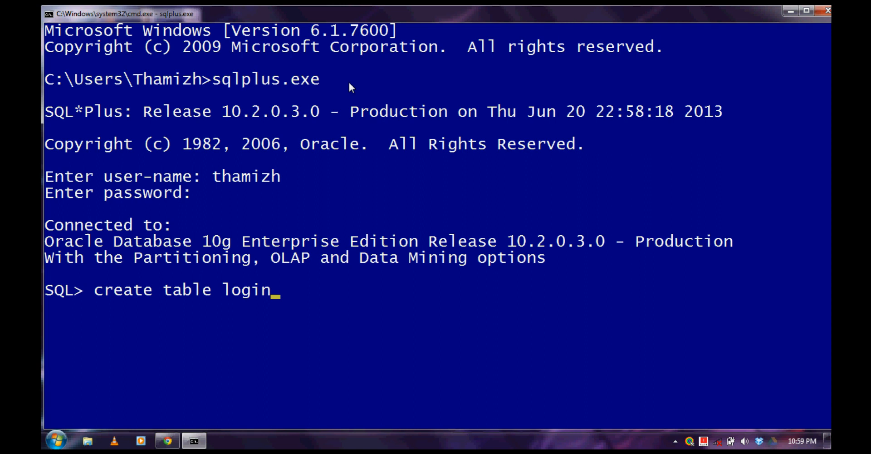
type("(")
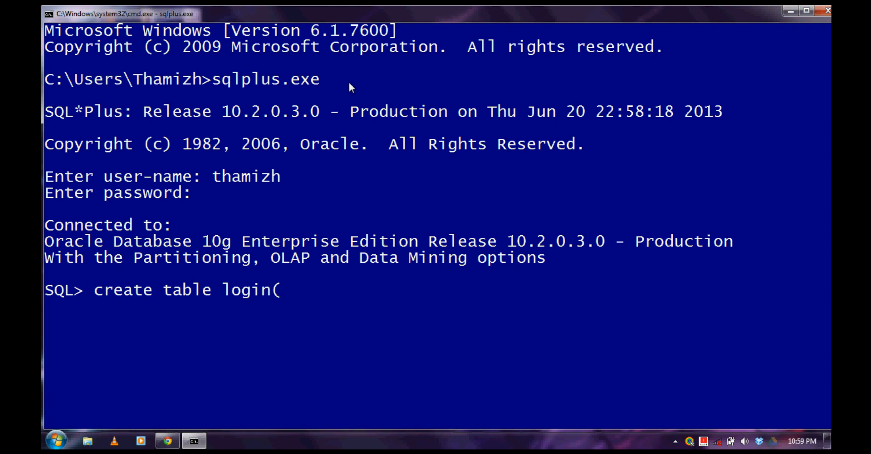
- Define the user_id varchar2(25) not null column, removing a stray comma
type("user")
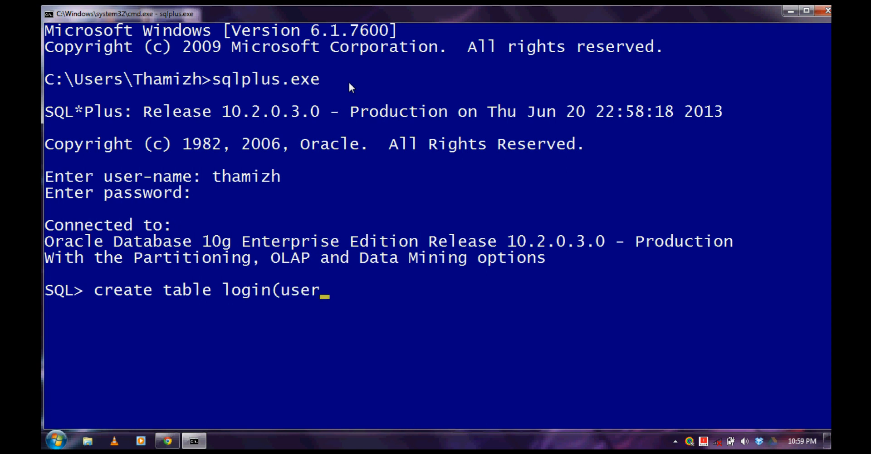
type("_id v")
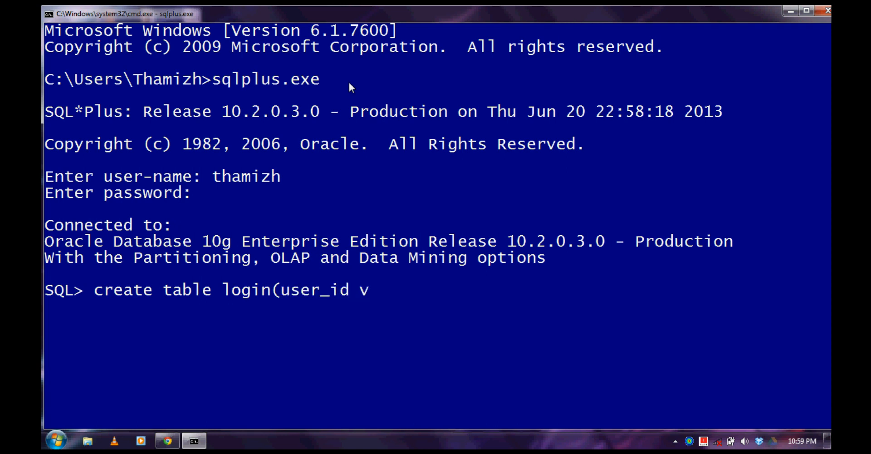
type("archar2")
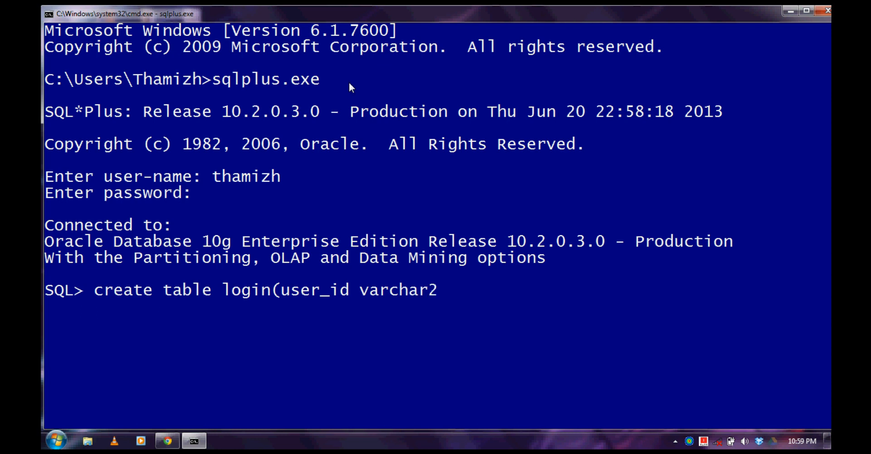
type("(")
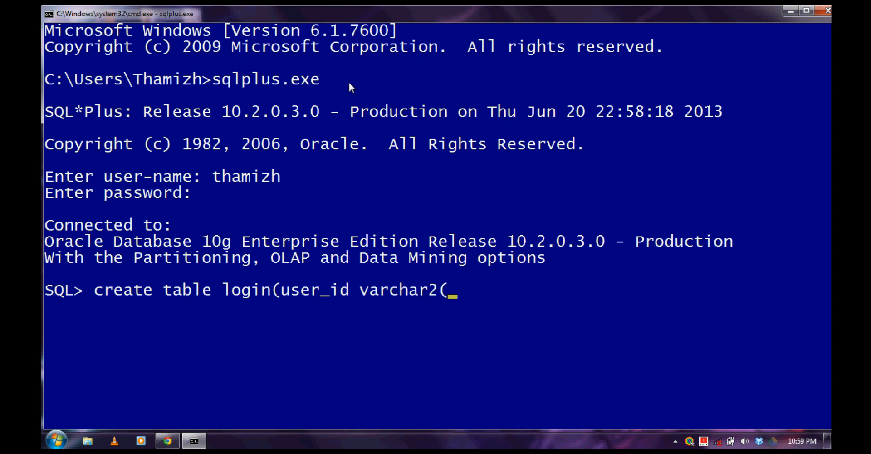
type("25")
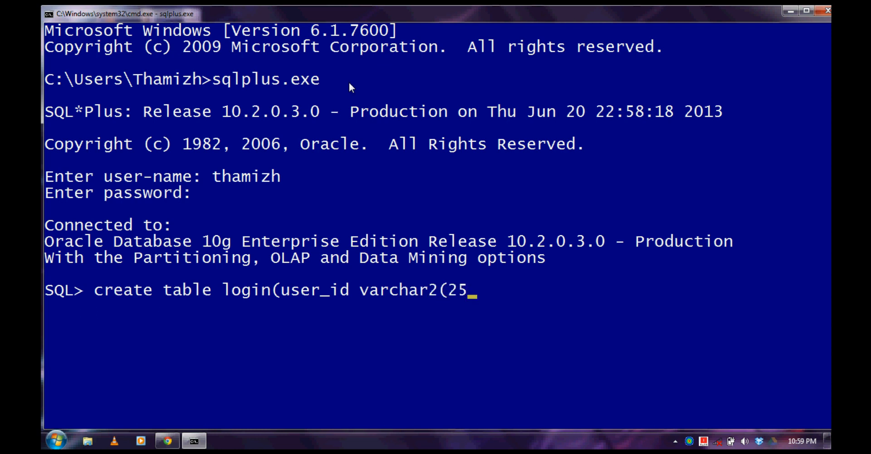
type(")")
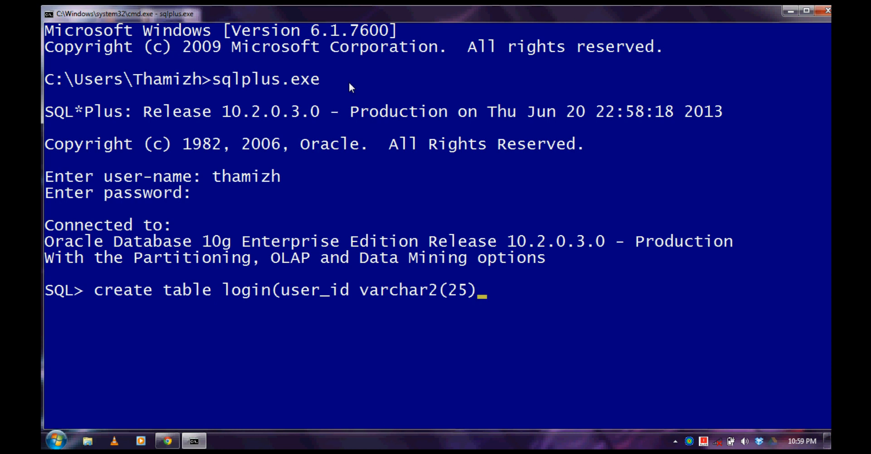
type(",")
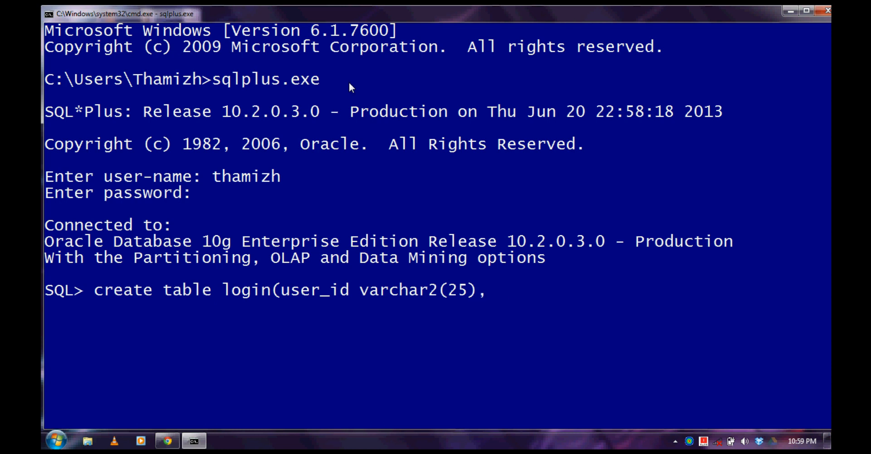
key("BackSpace")
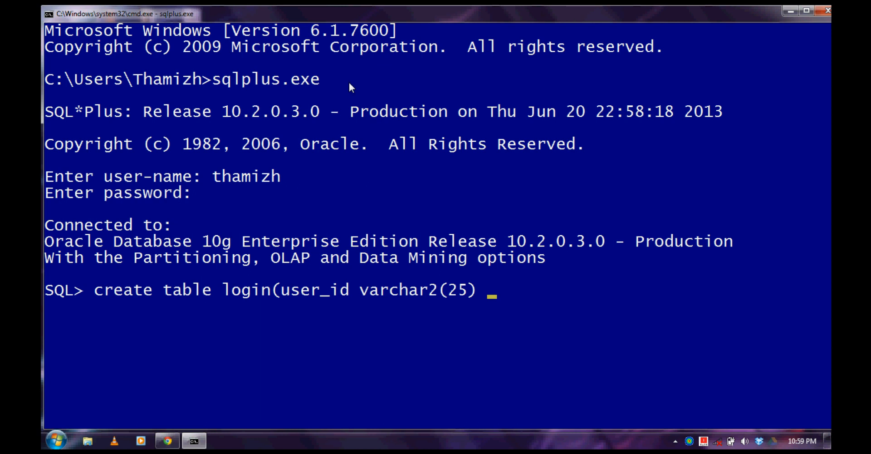
type("not null")
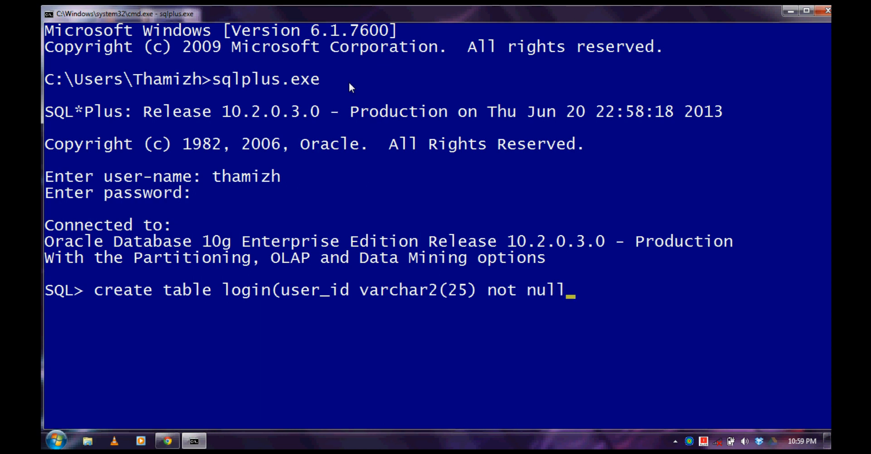
type(",")
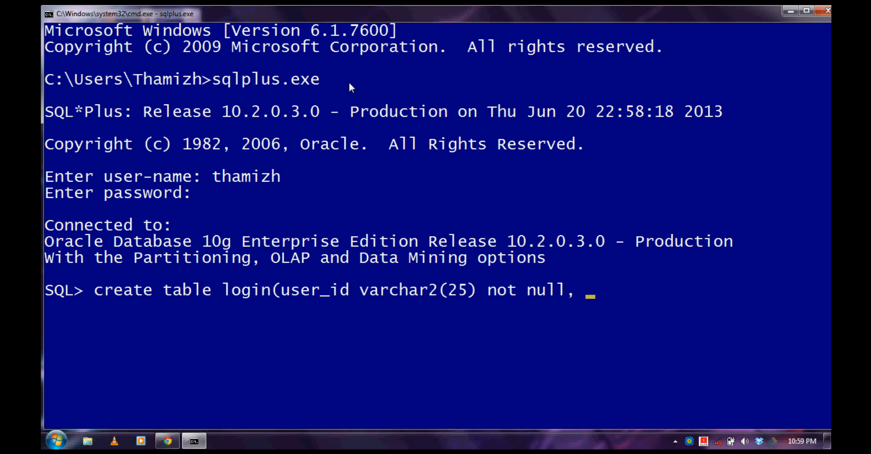
- Add a required password varchar2(20) column to the login table definition
type("password varhc")
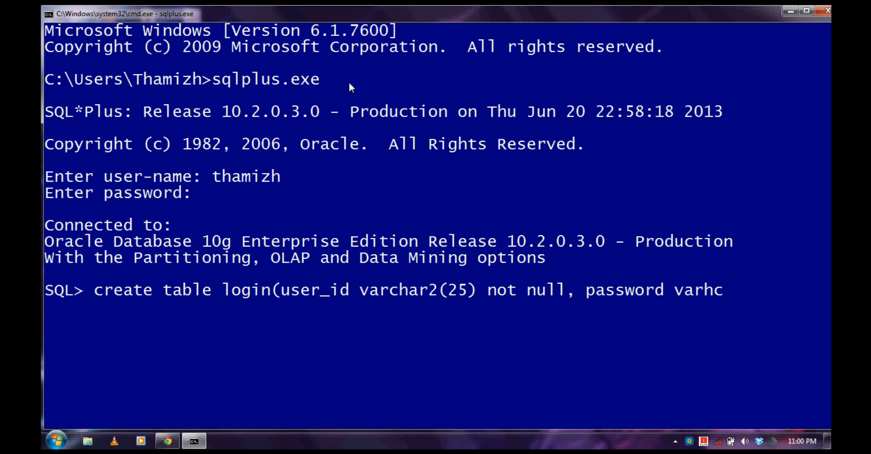
type("a")
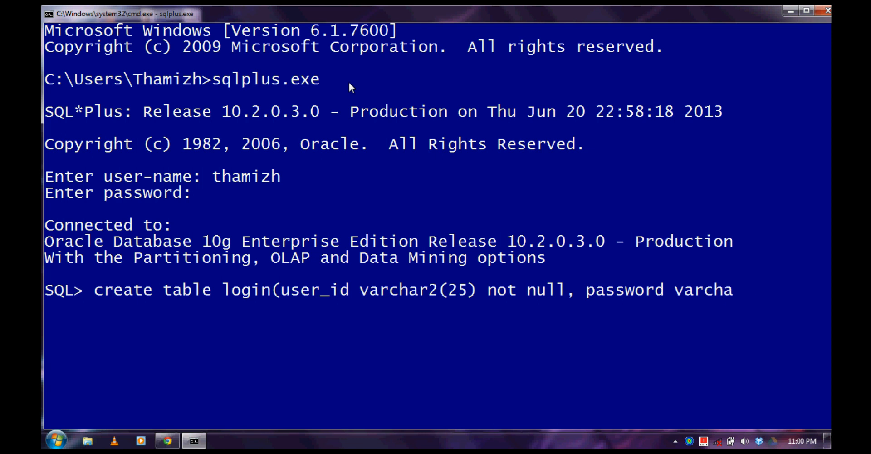
type("2(")
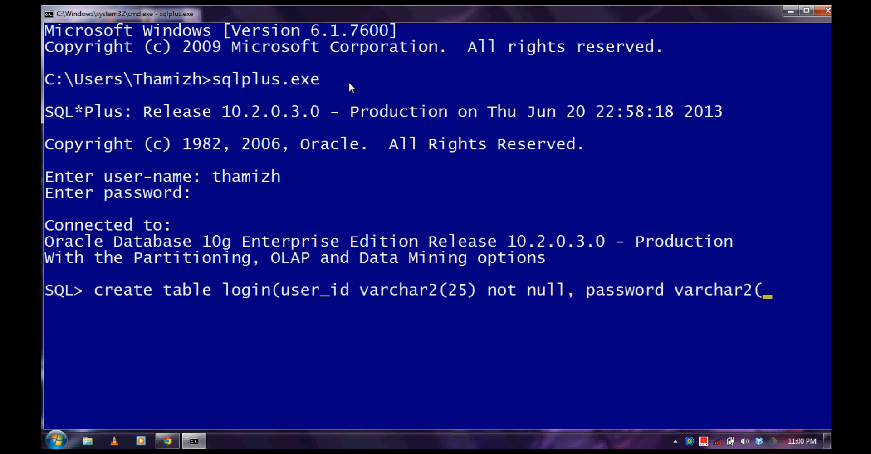
type("20)")
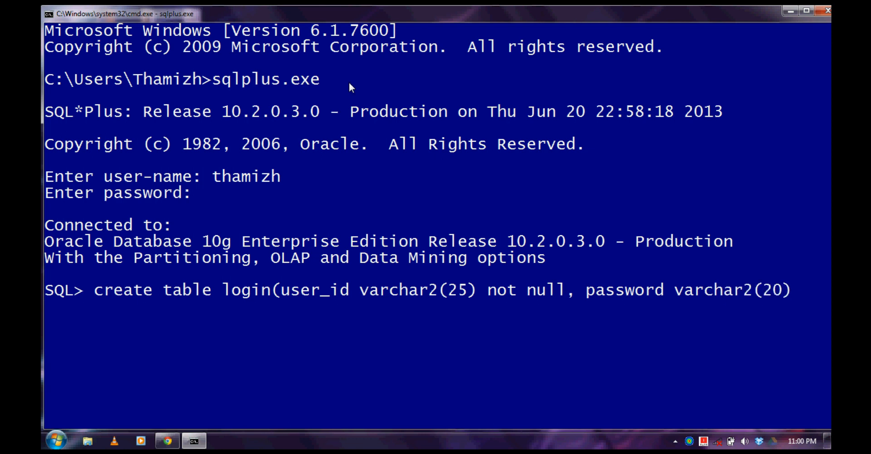
type("nt")
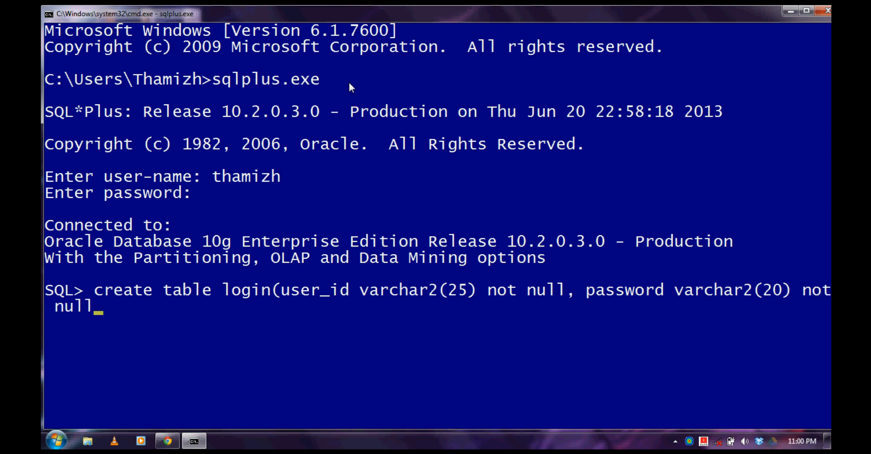
type(",")
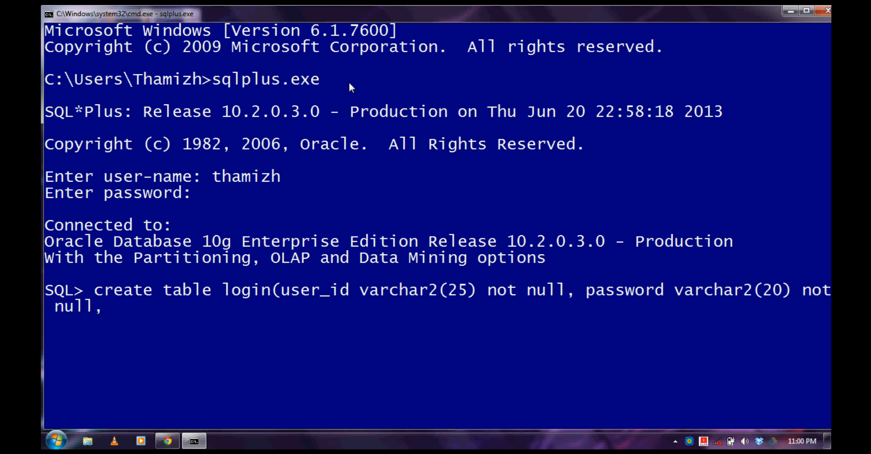
- Make user_id the primary key and run the CREATE TABLE statement
type("pr")
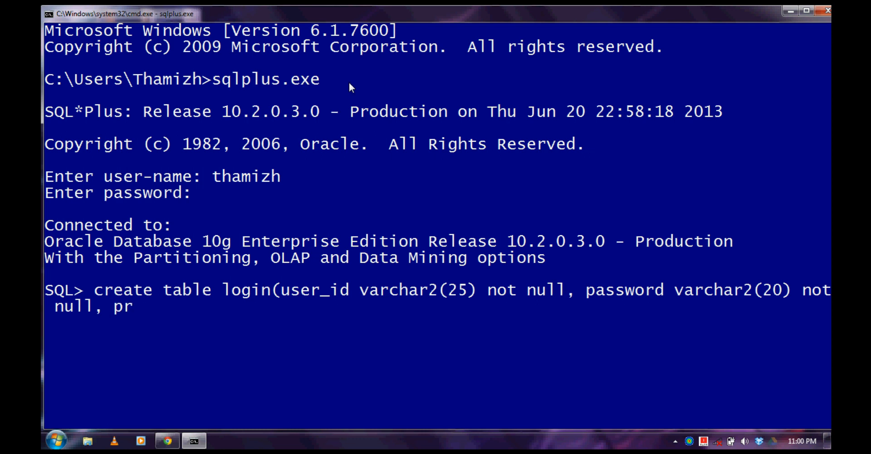
type("imary key")
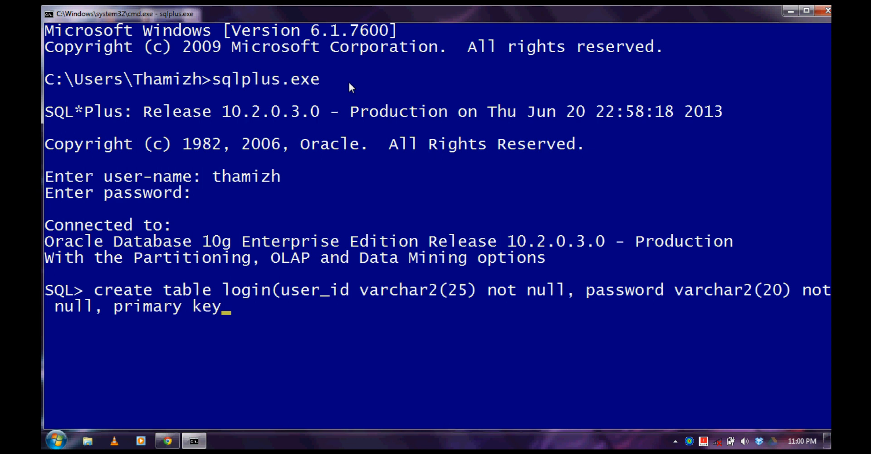
type("(")
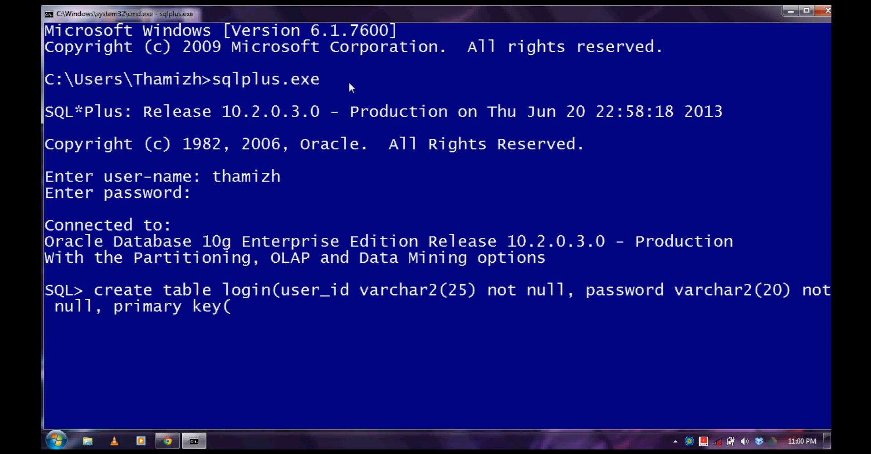
type("user")
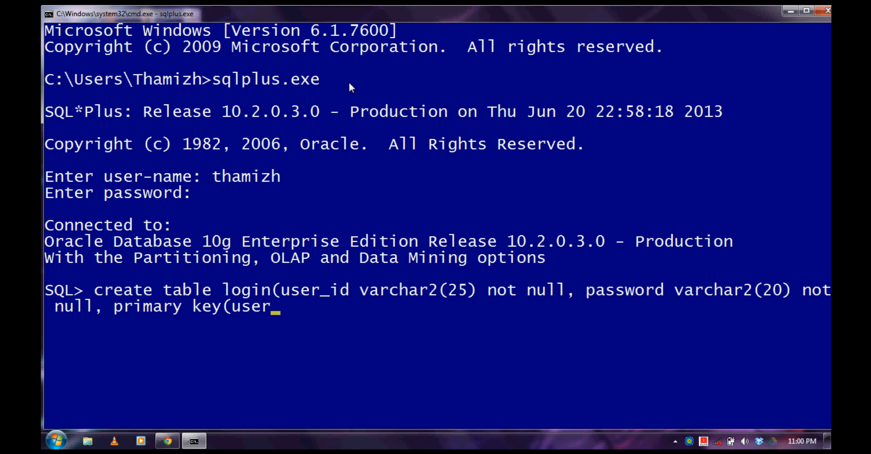
type("_id)")
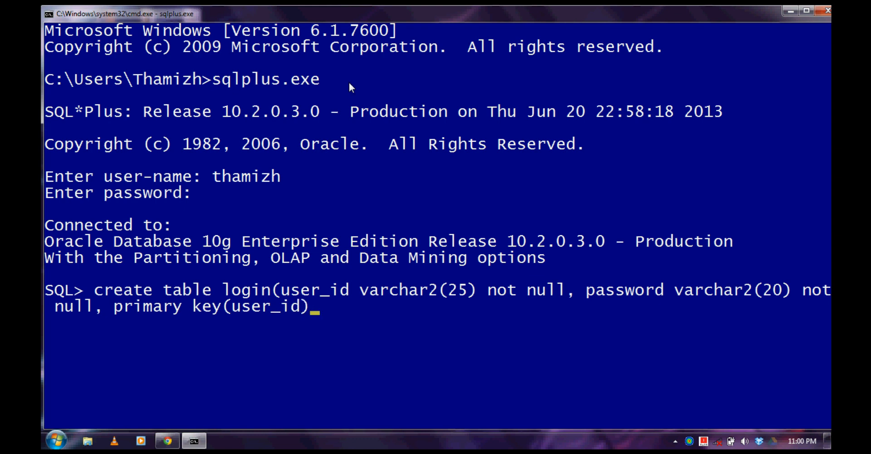
type(")")
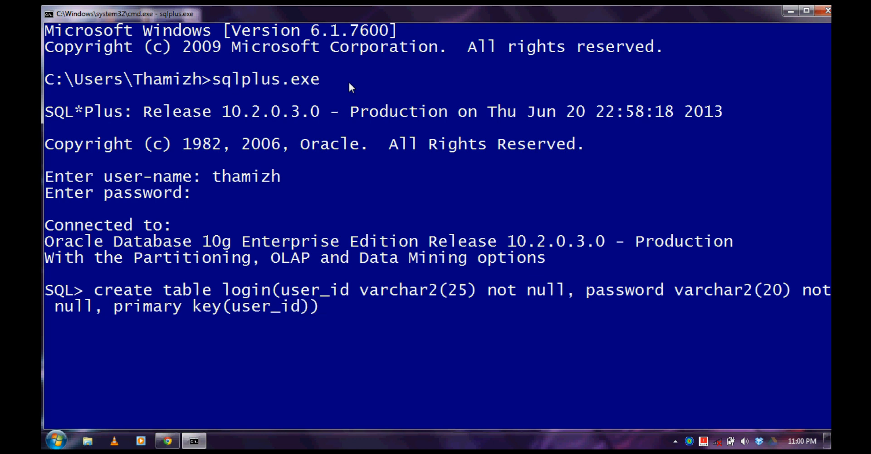
type(";")
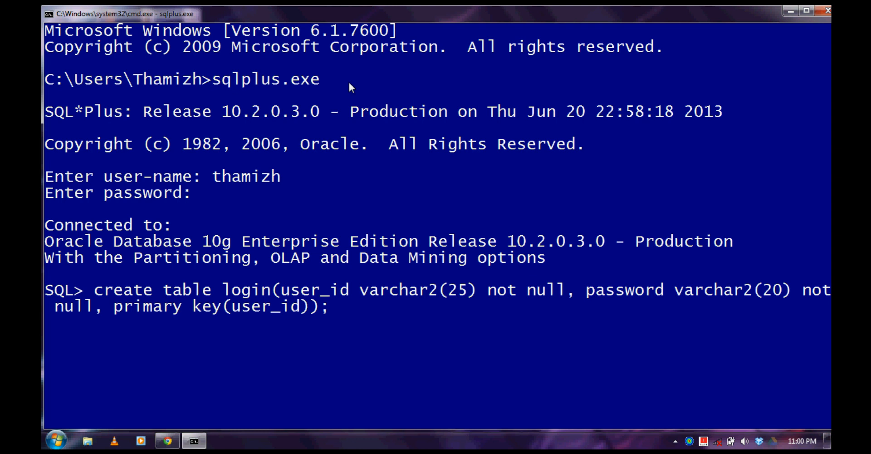
key("enter")
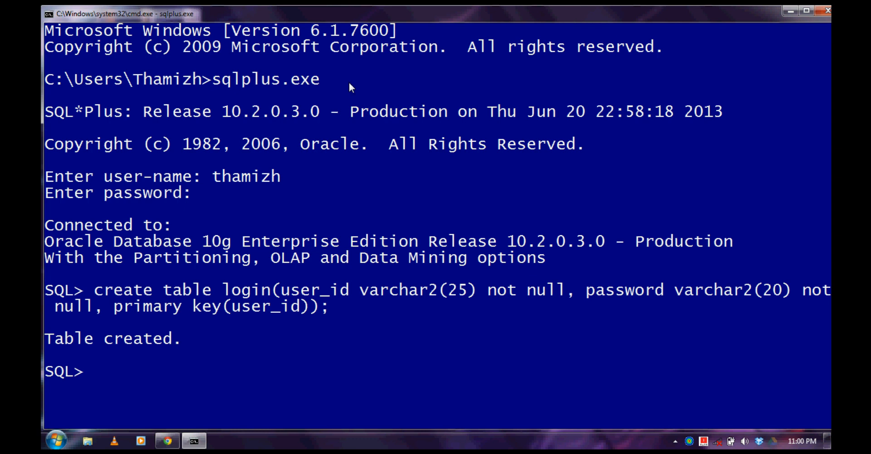
- Describe the login table's USER_ID and PASSWORD columns, then clear the screen
type("desc")
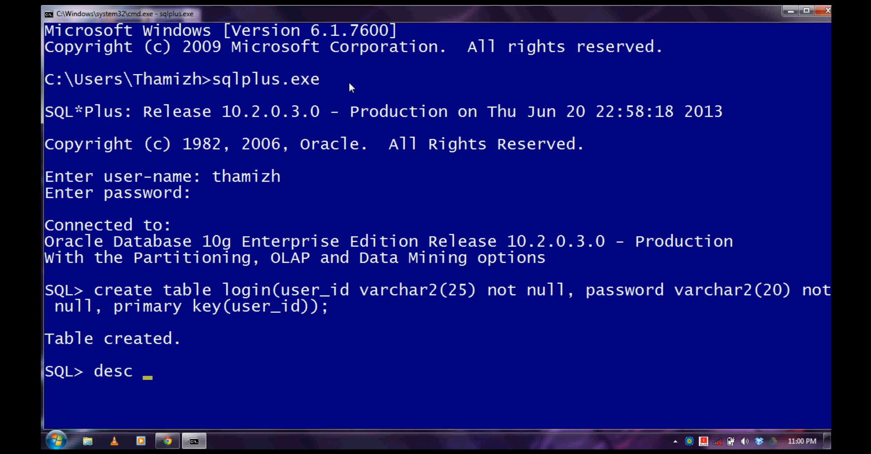
type("login")
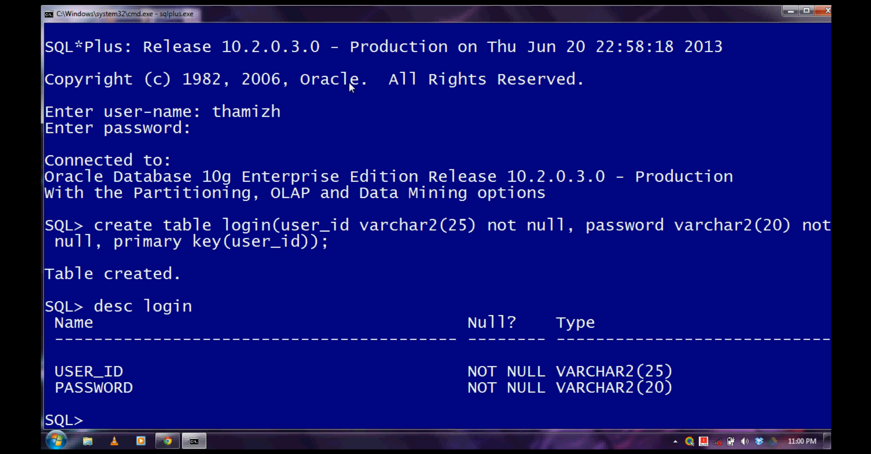
type("clear s")
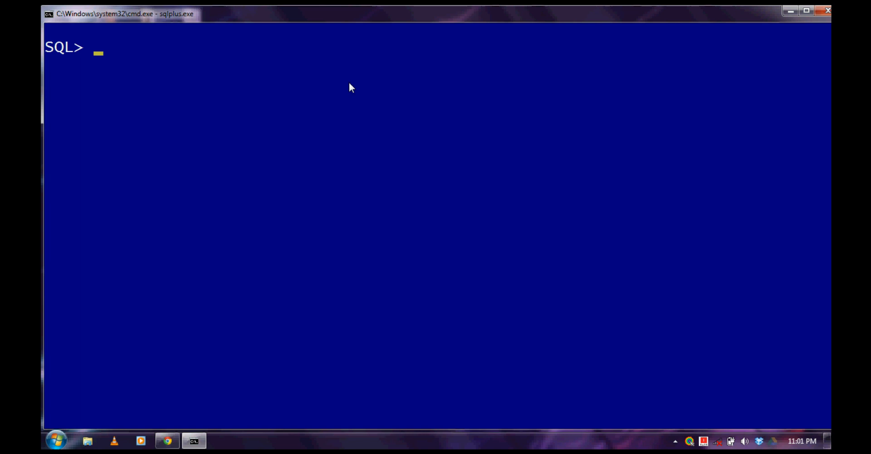
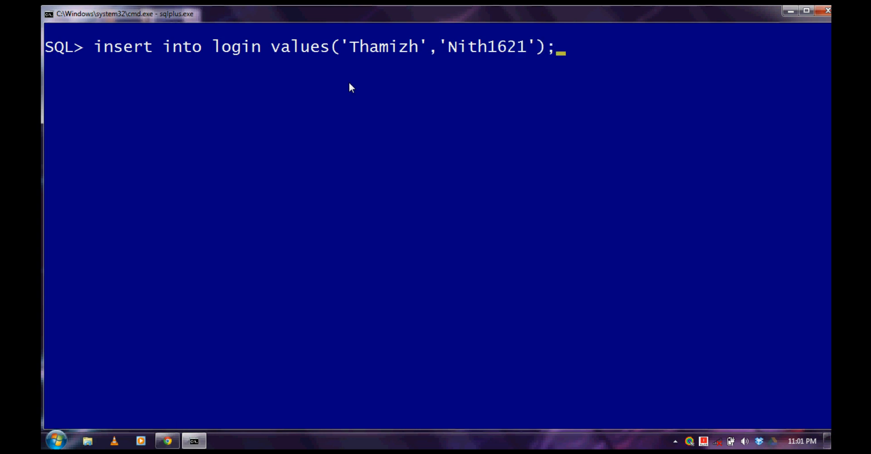
- Begin an insert into login with user_id 'Thamizh'
key("enter")
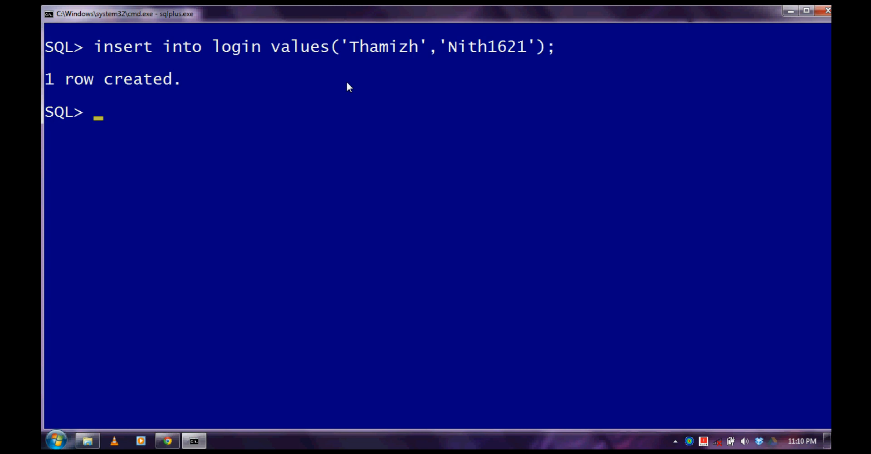
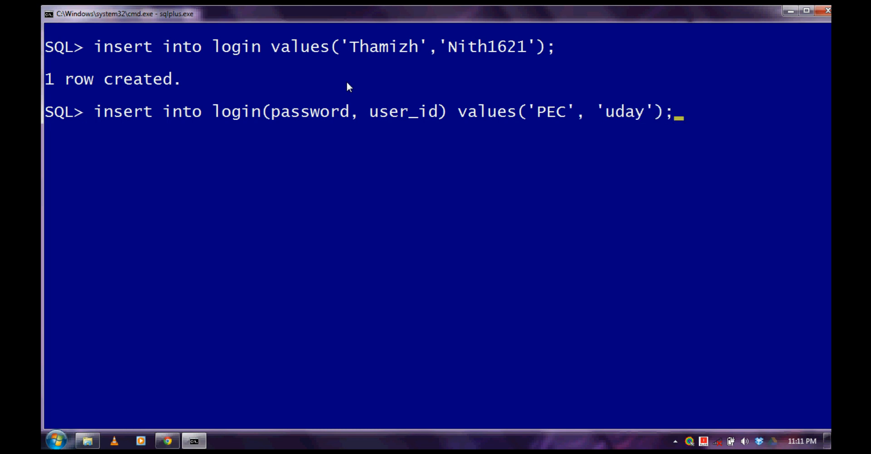
mouse_move(341, 102)
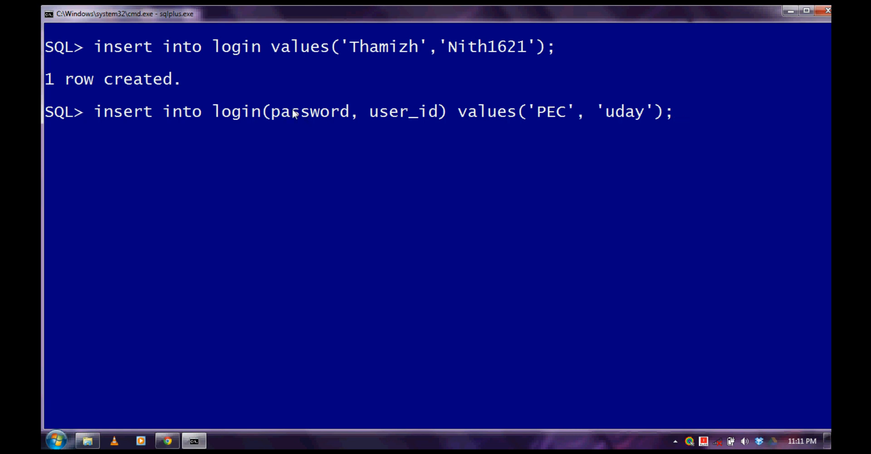
mouse_move(546, 103)
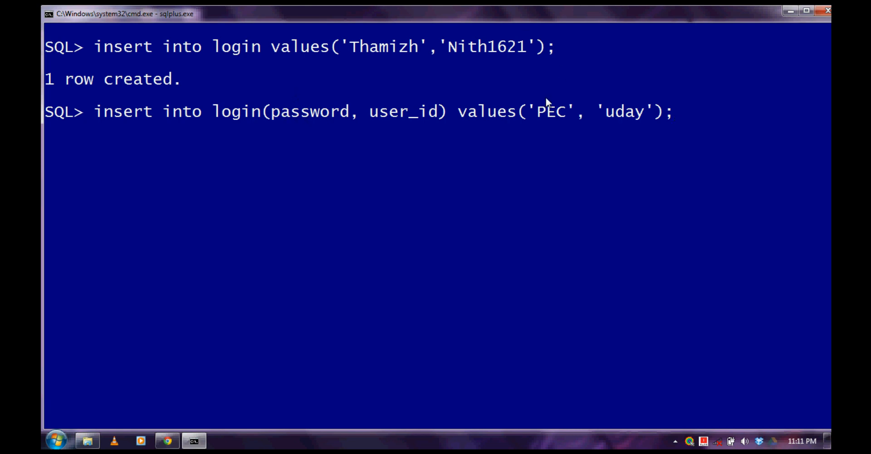
mouse_move(383, 113)
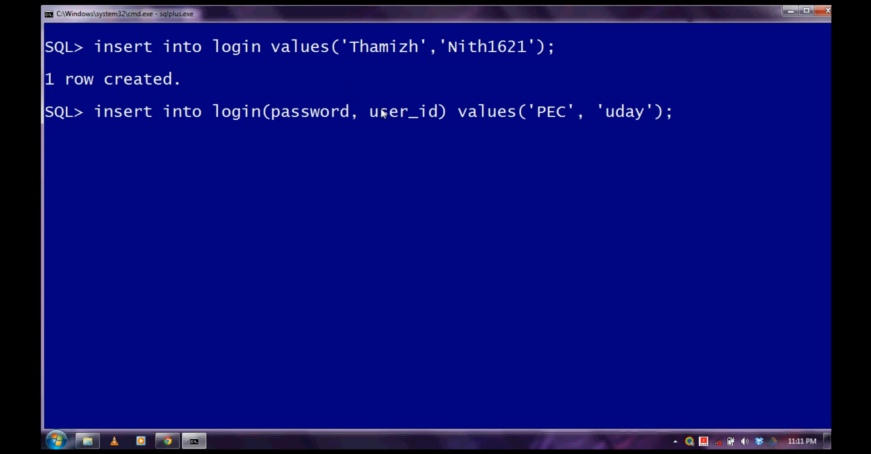
mouse_move(393, 115)
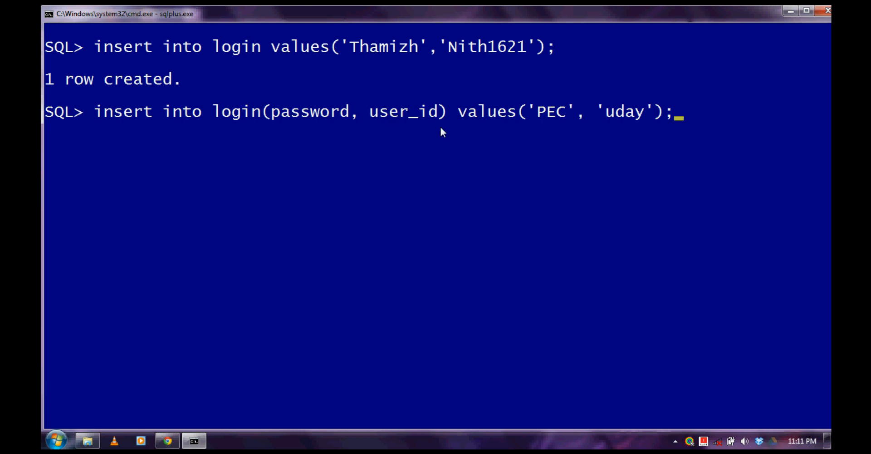
mouse_move(563, 150)
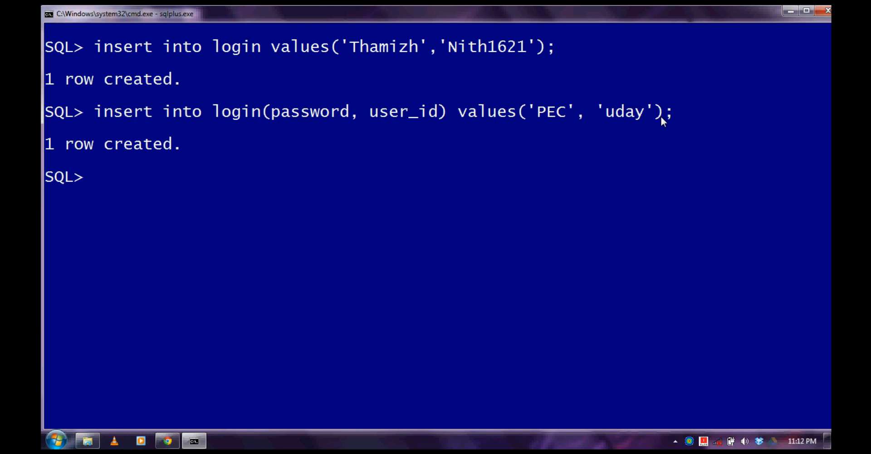
- Query select * from login to list both user ID and password rows
type("sel")
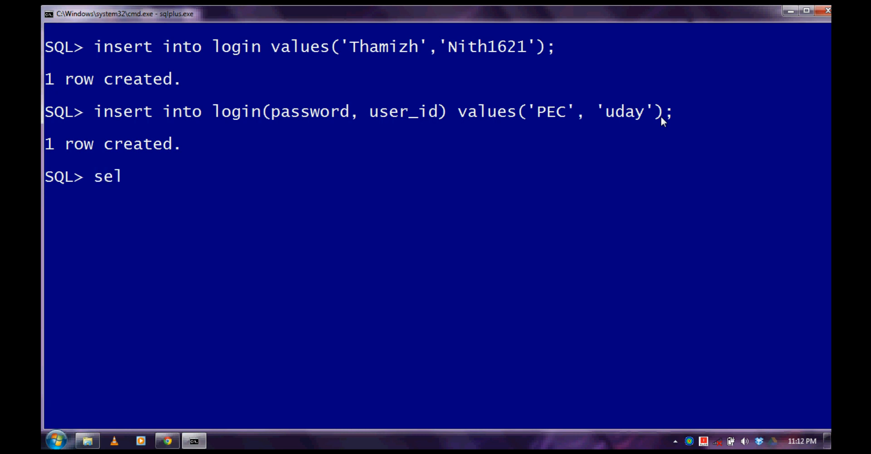
type("ect * fo")
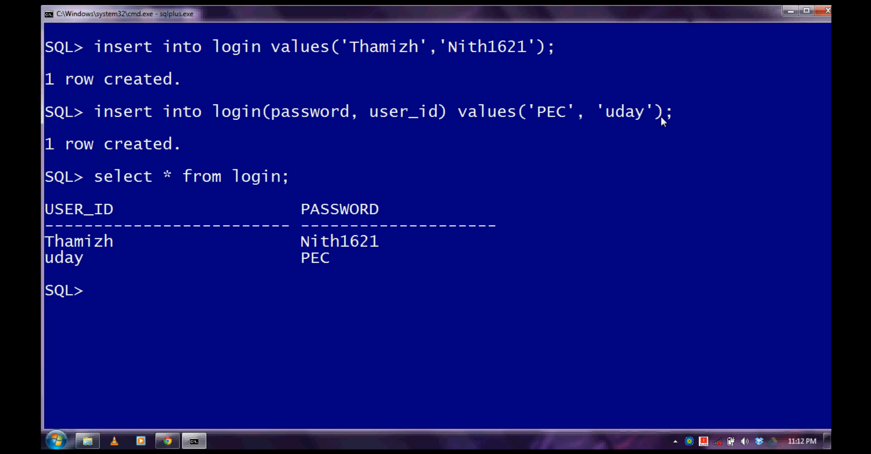
mouse_move(109, 237)
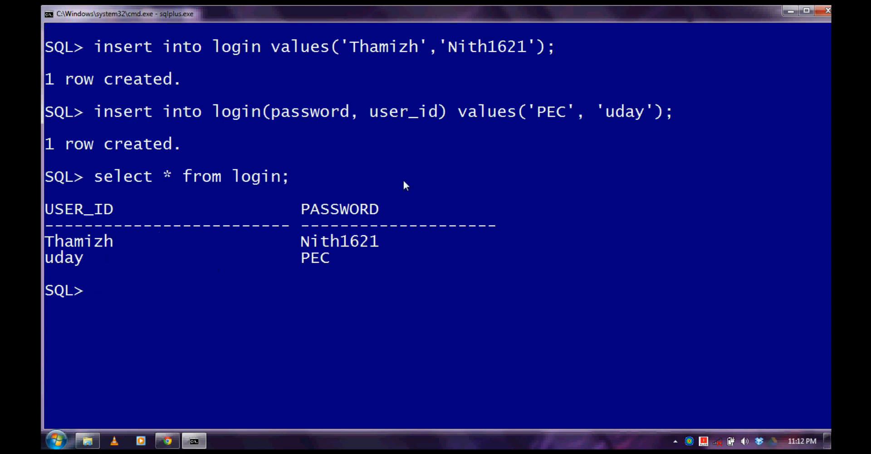
mouse_move(708, 203)
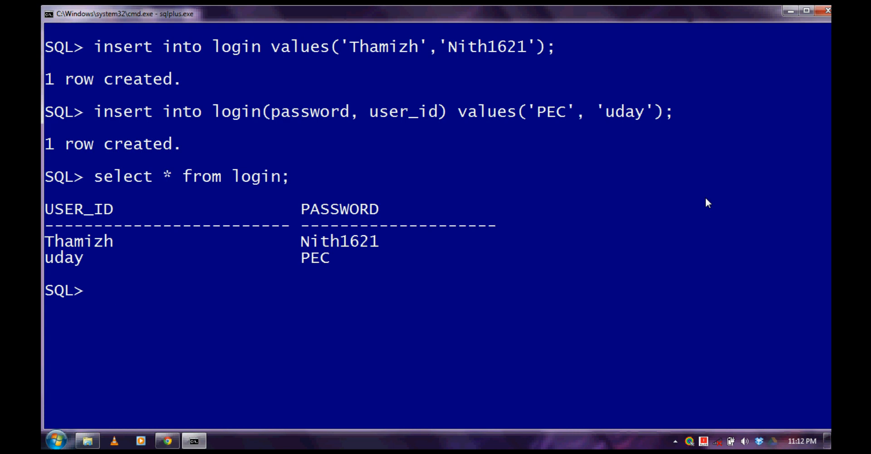
- Run select user_id from login; to list only user IDs
type("select")
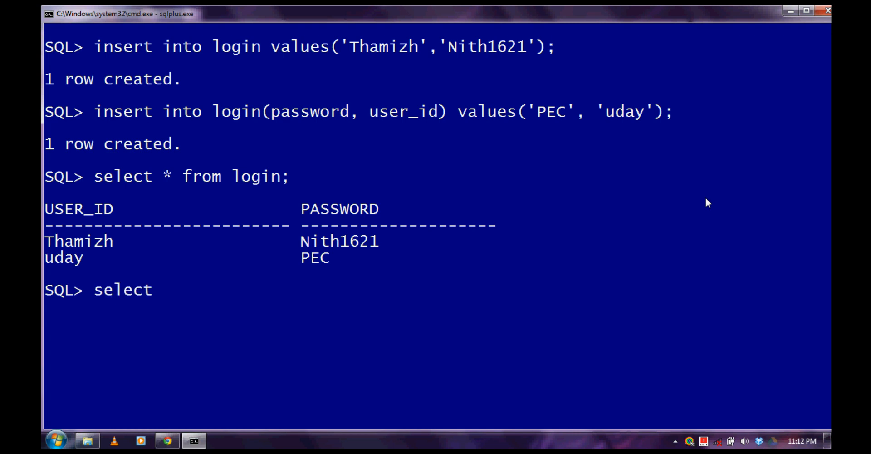
type("user_i")
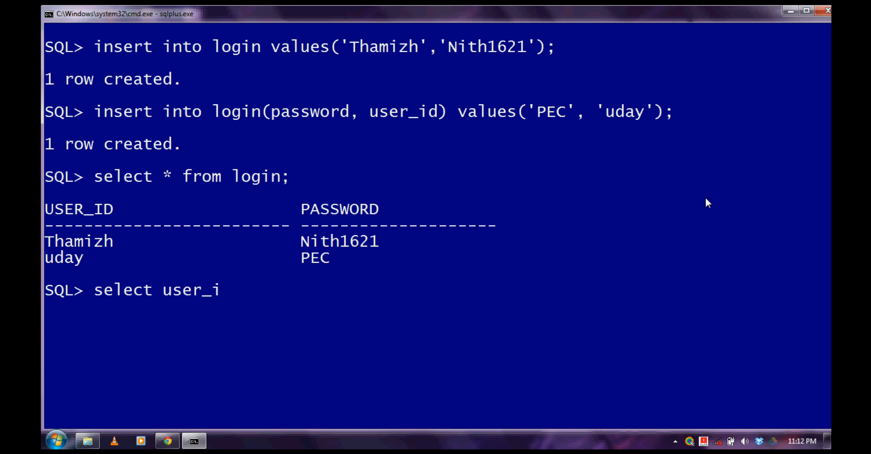
type("d from login;")
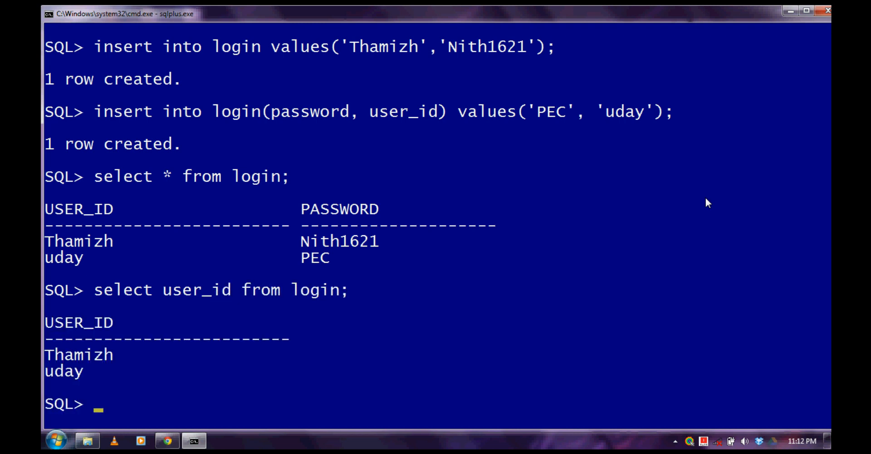
type("select user_id from login;")
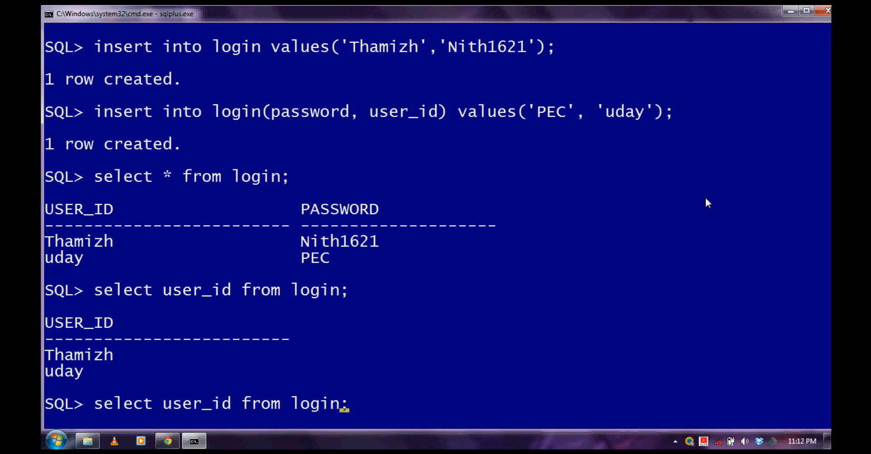
- Change the recalled query's column to password and run it
key("BackSpace")
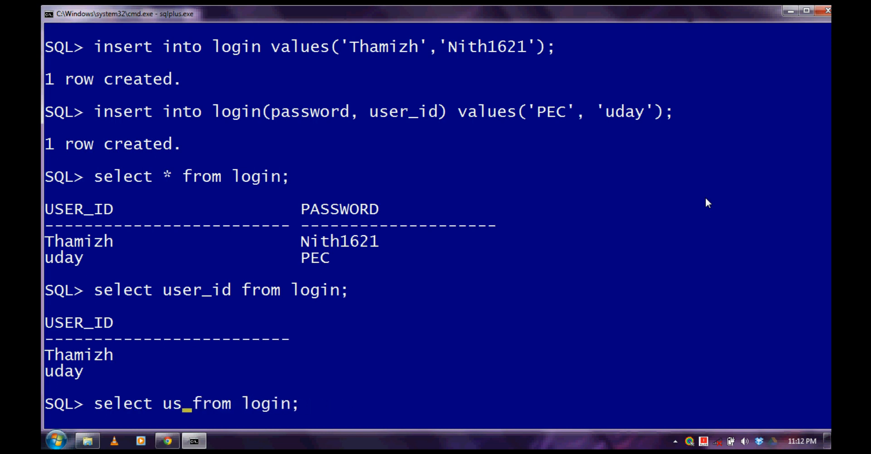
type("passw")
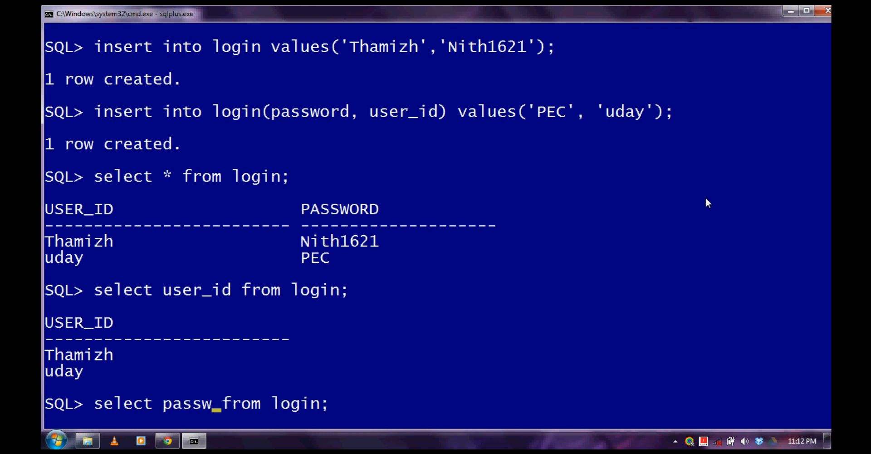
key("Return")
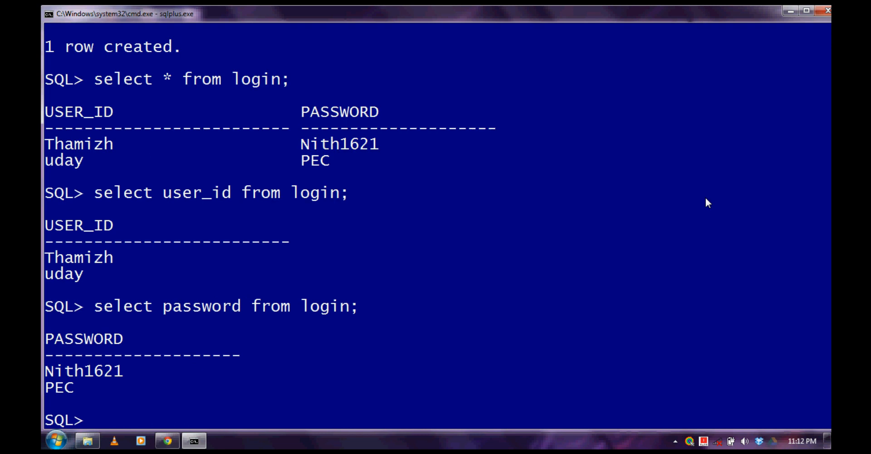